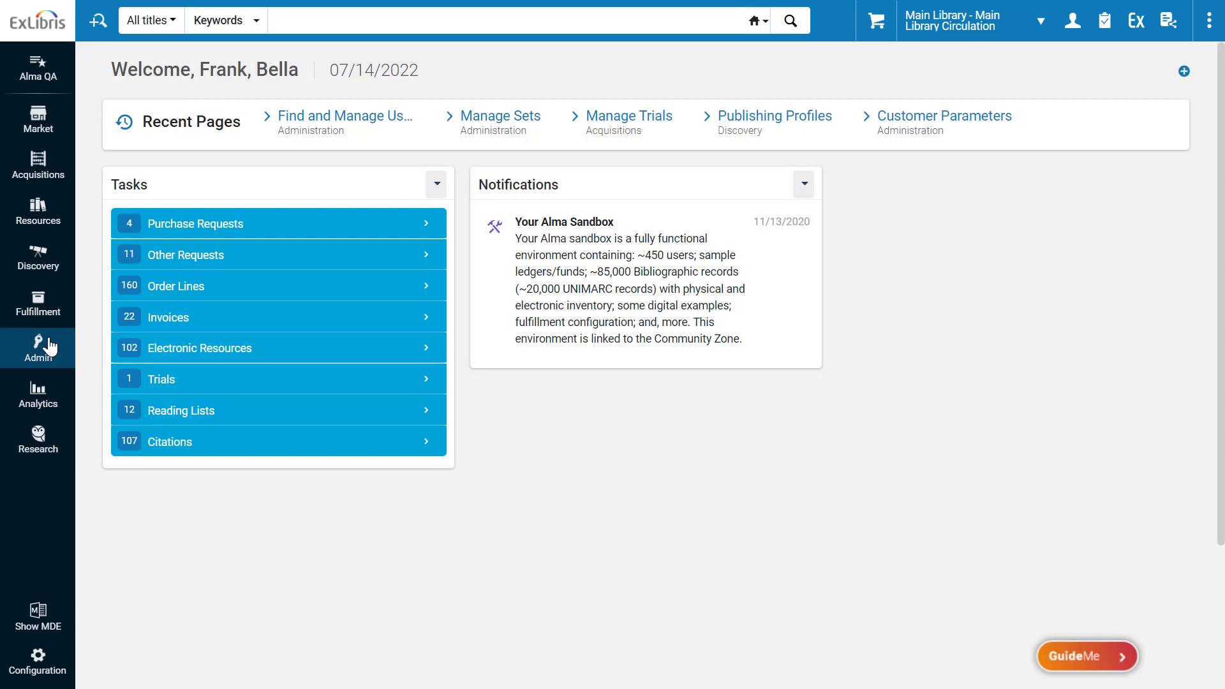
# - Open the Bee, Cee user record from Find and Manage Users and select History
pyautogui.click(345, 115)
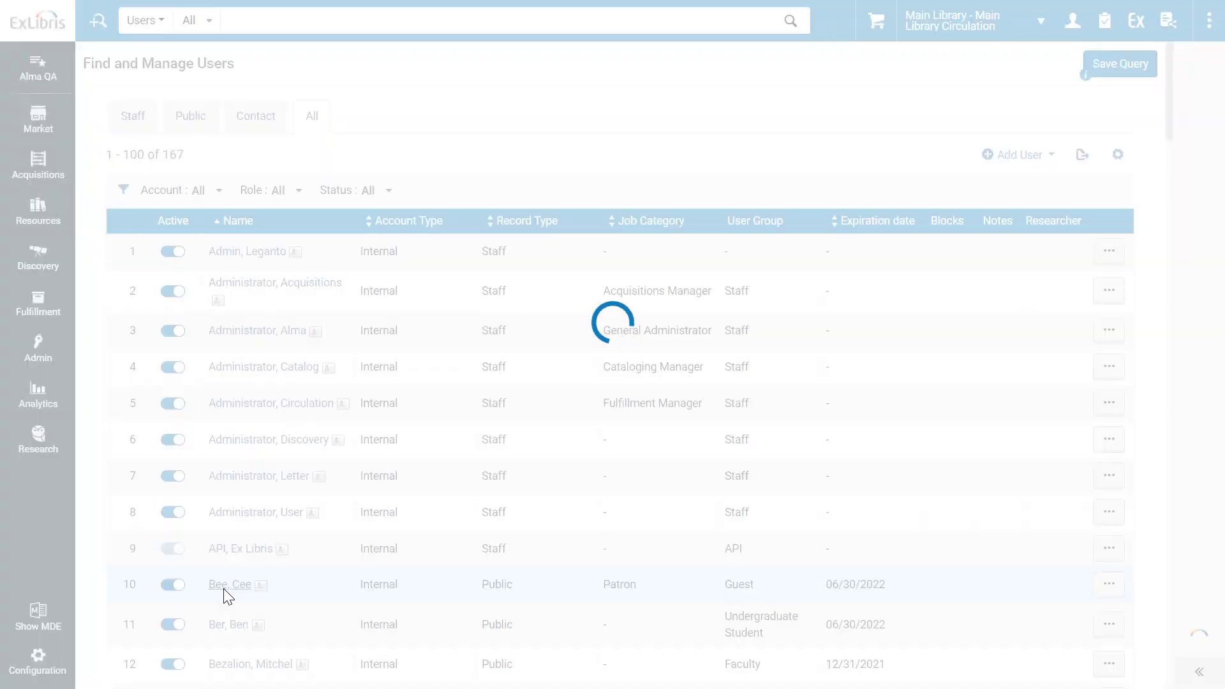
pyautogui.click(230, 585)
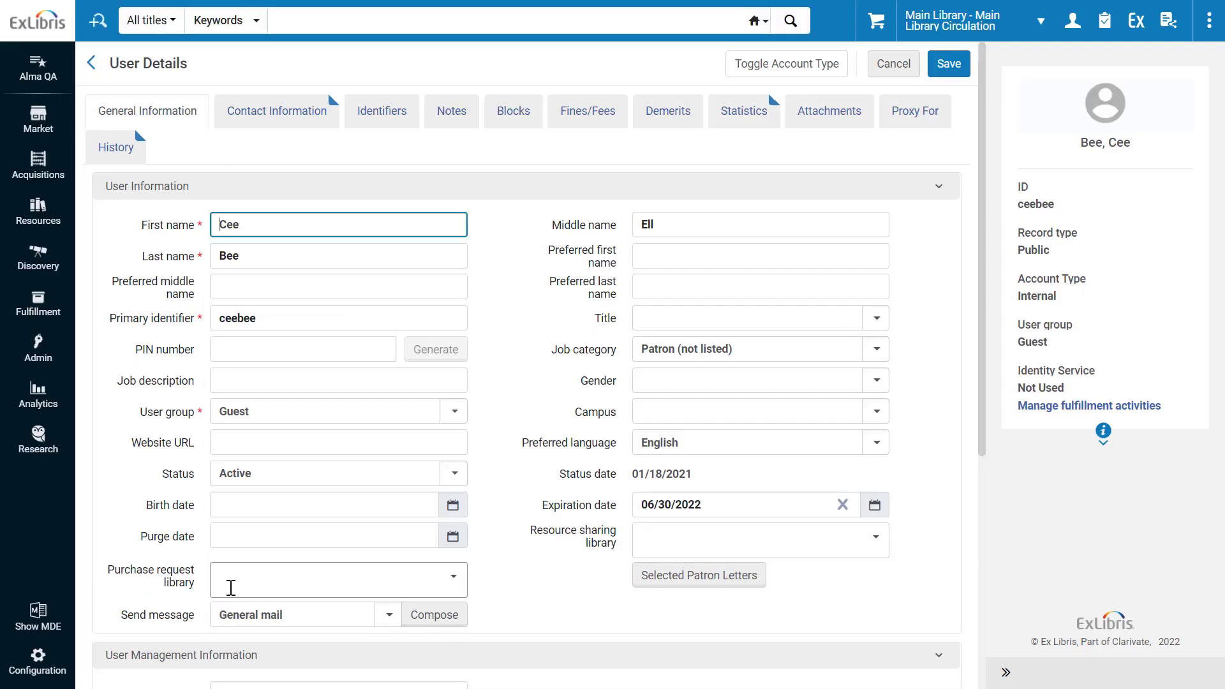
pyautogui.moveTo(115, 165)
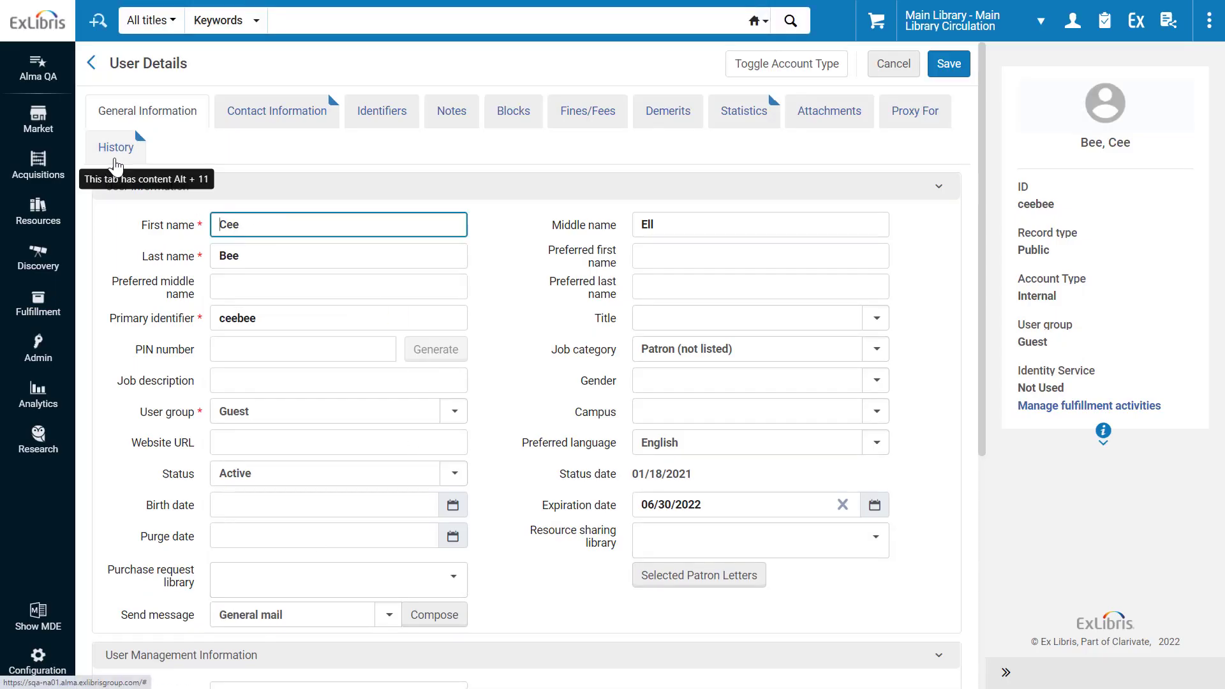
pyautogui.click(115, 148)
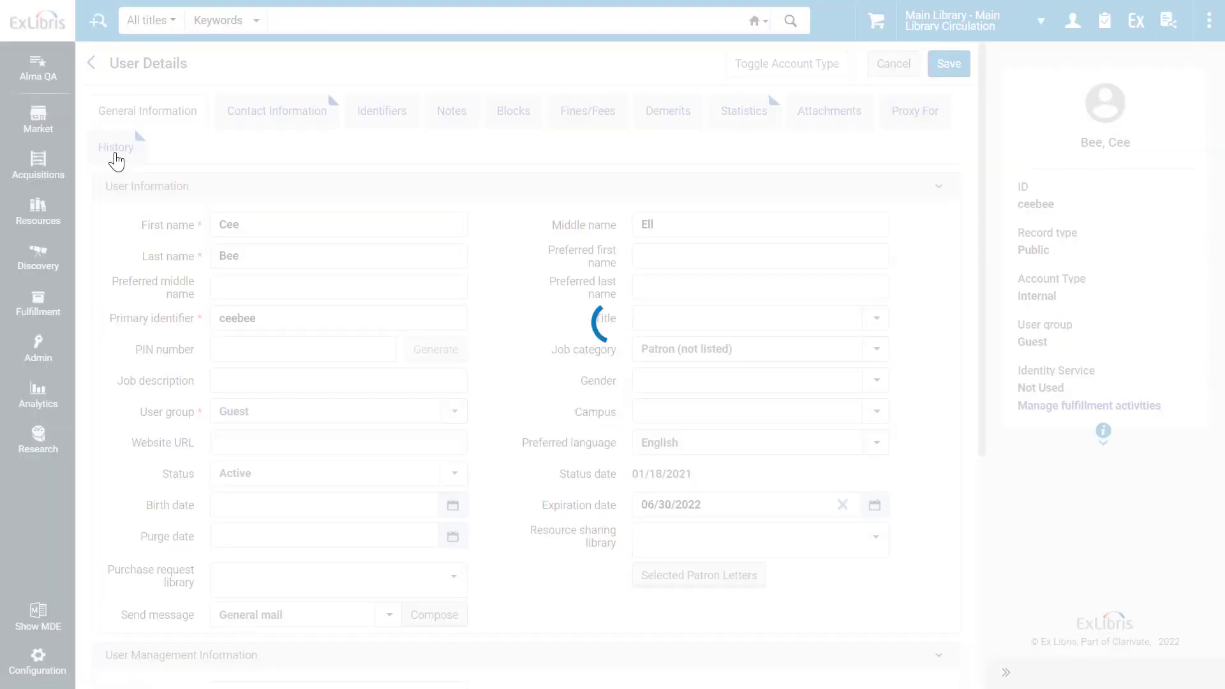
# - Show the History tab listing the record's seven logged edits by operator and field
pyautogui.click(116, 147)
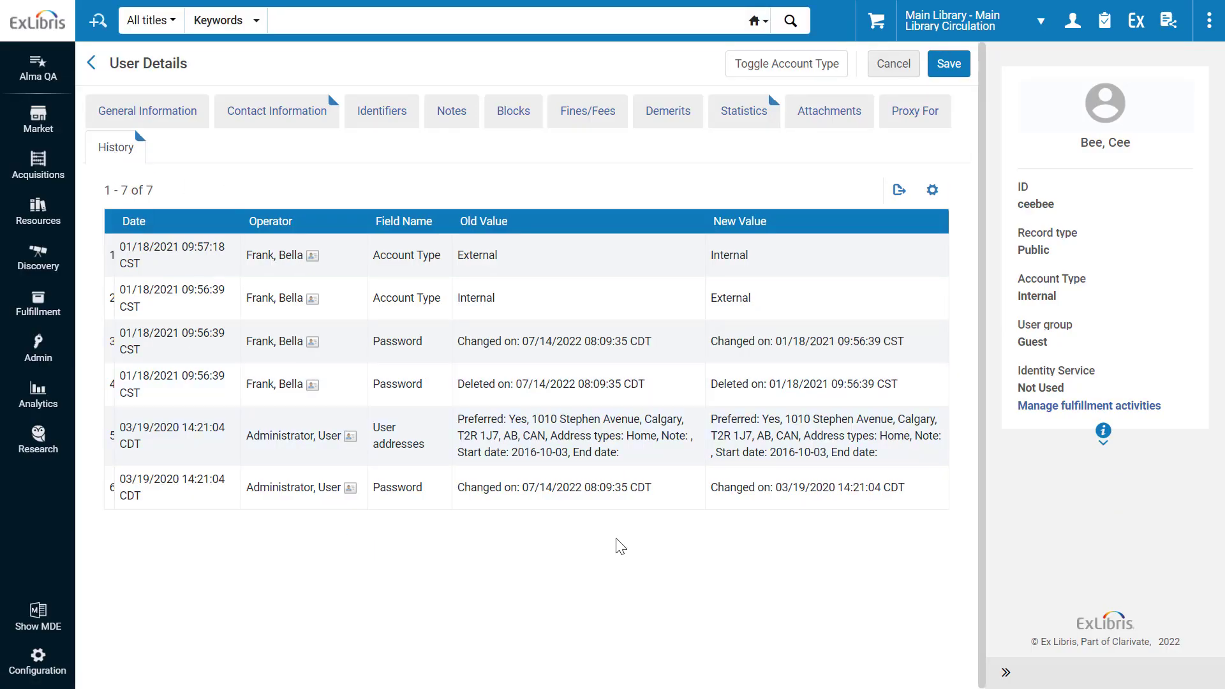
pyautogui.moveTo(586, 534)
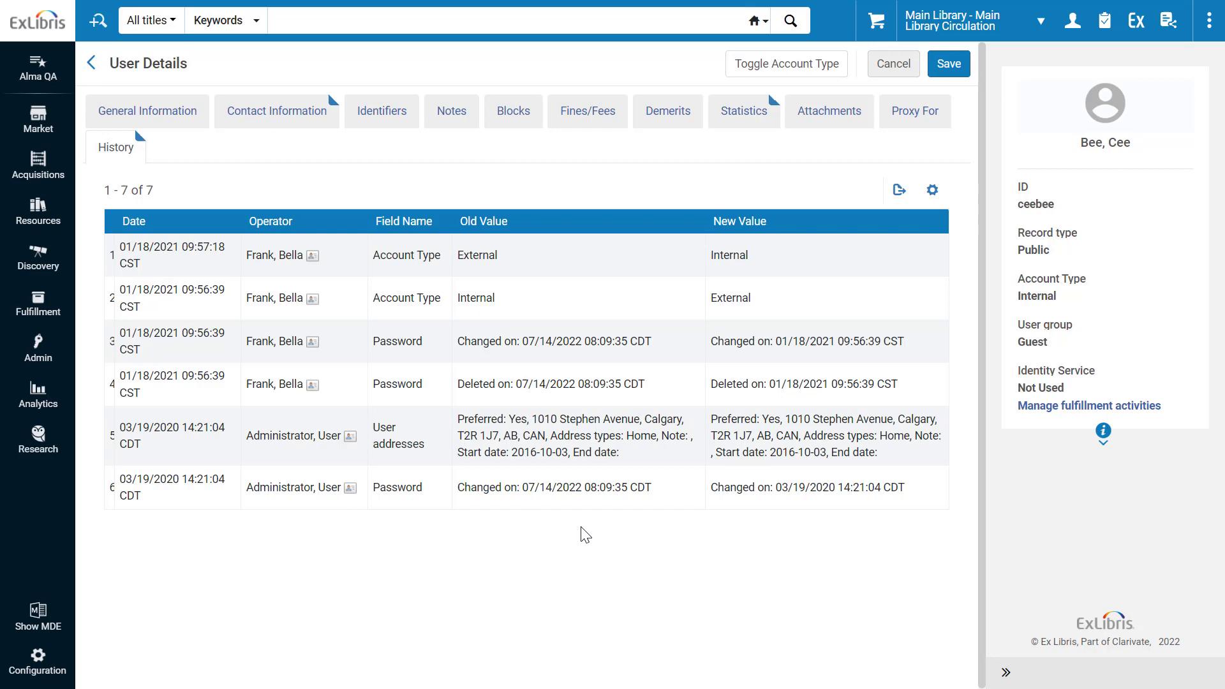
pyautogui.moveTo(398, 557)
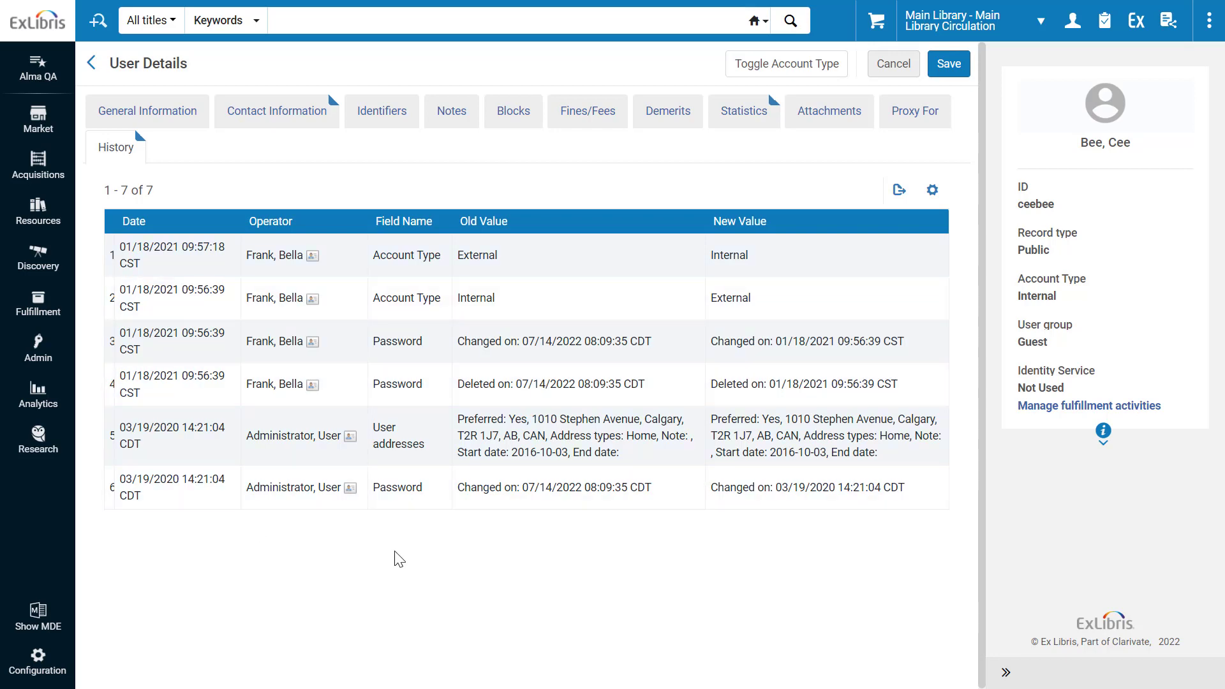
pyautogui.moveTo(487, 538)
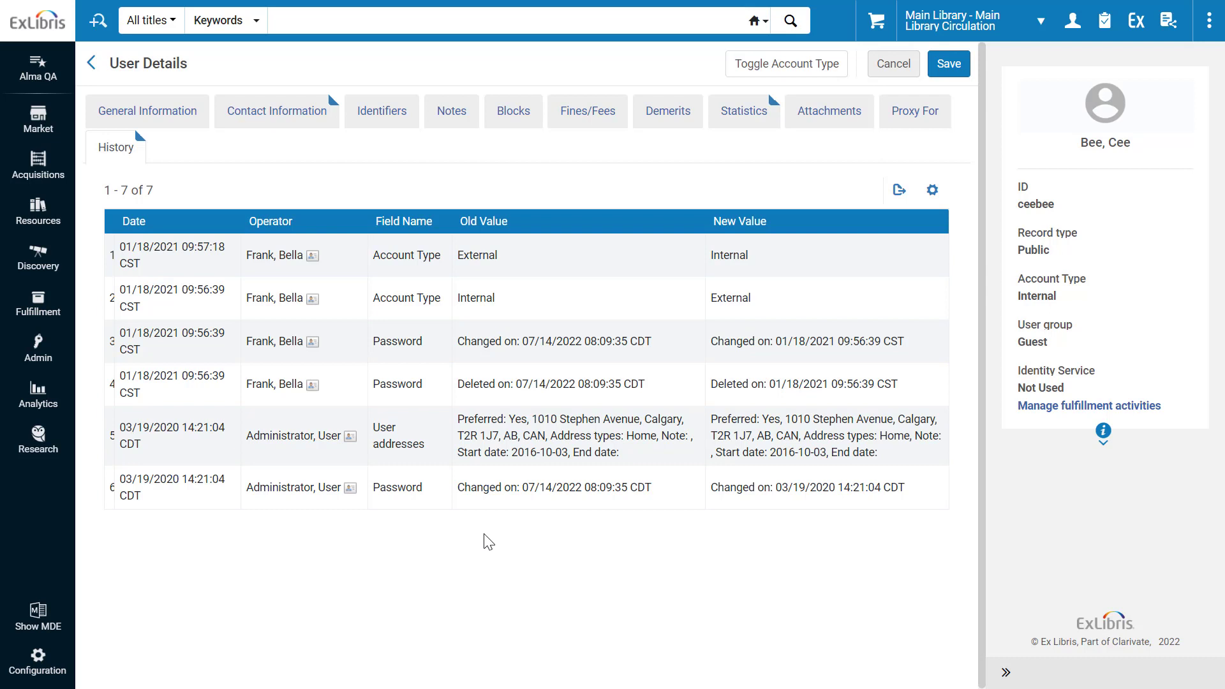